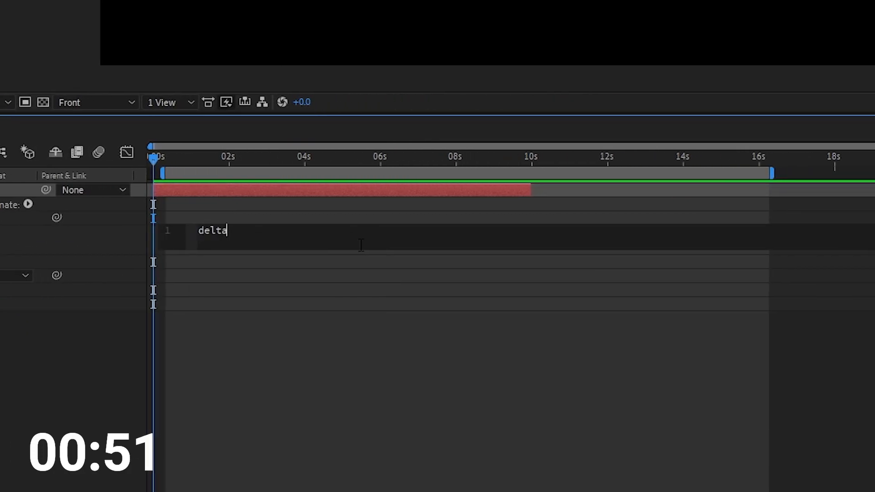
type("= outPoint - time;")
type("date.setSeconds(delta);")
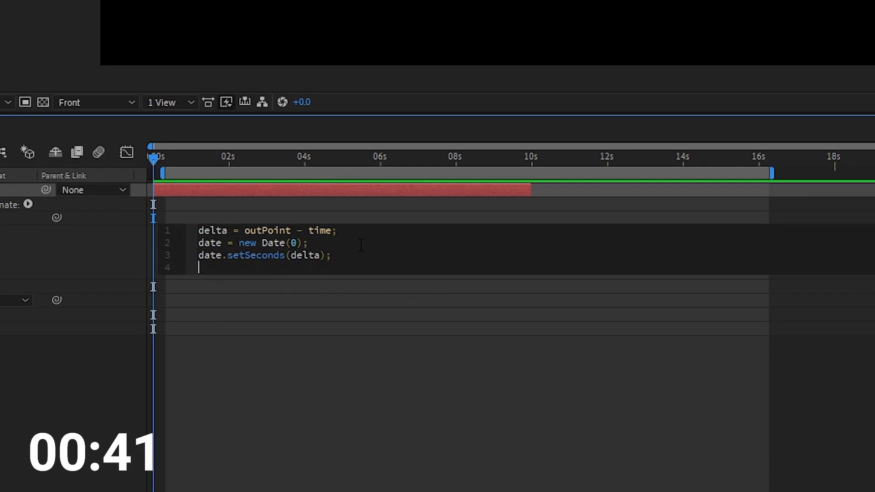
type("date.tolocaleTimeString(\"en-GB\", {")
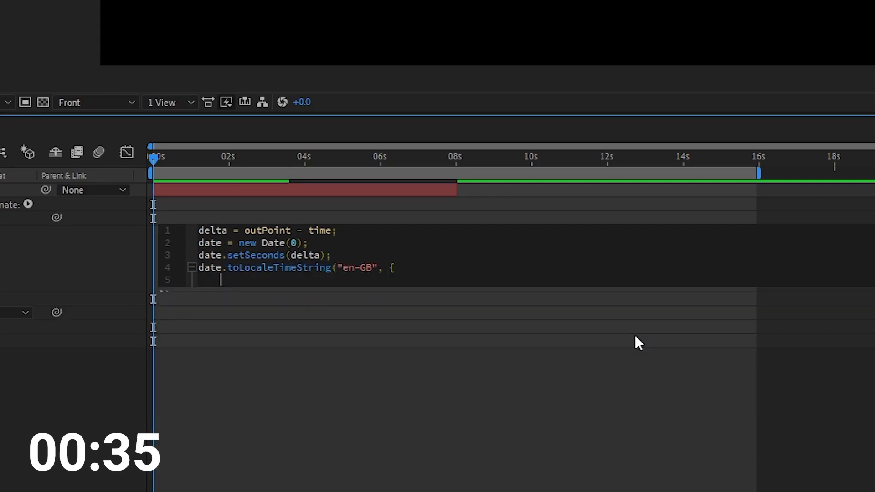
type("minute: \"")
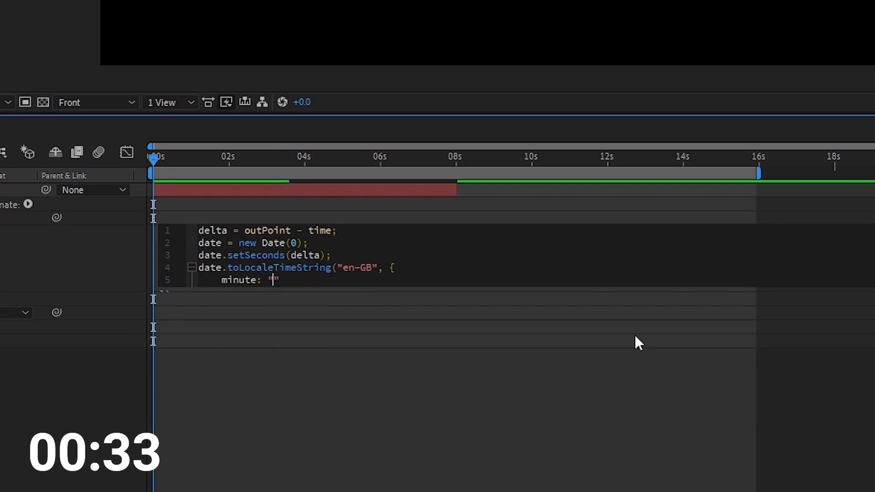
type("2-digit\",")
type("second:")
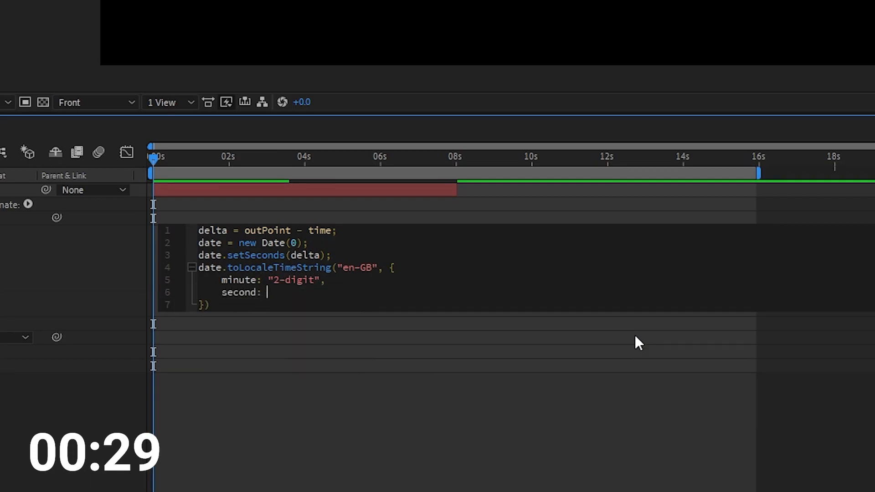
type("\"2-digit\",")
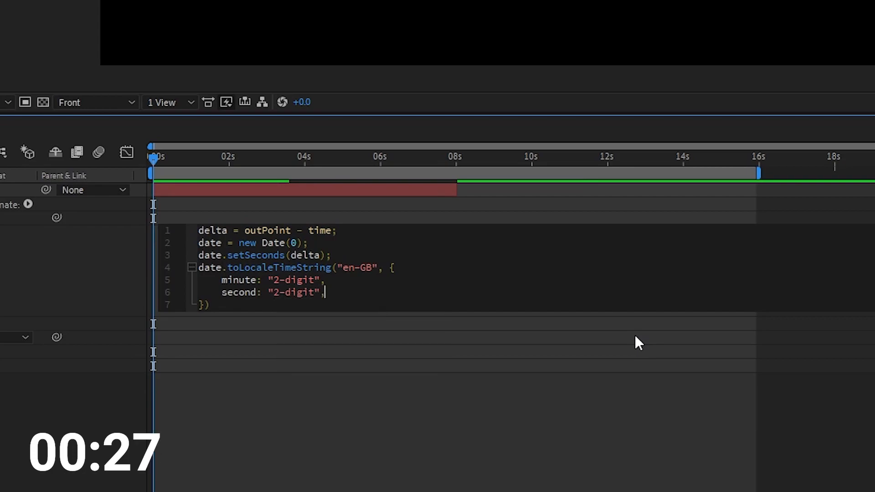
type("timezone:")
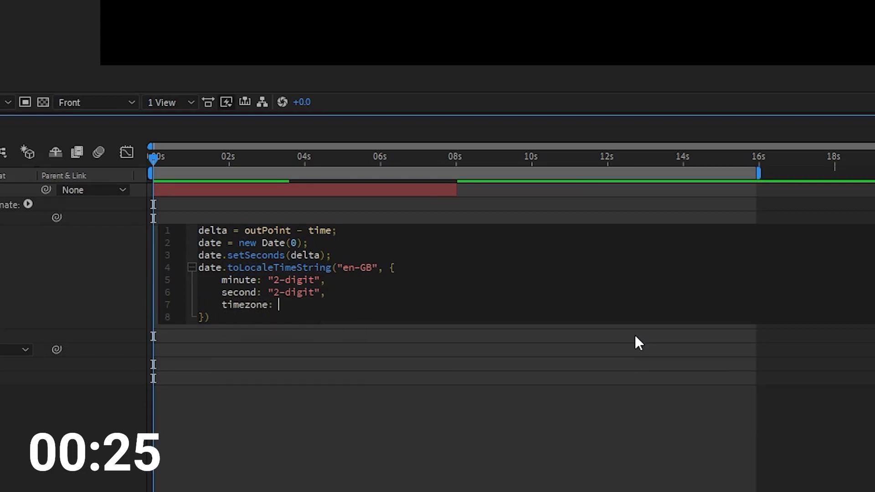
type("\"UTC\"")
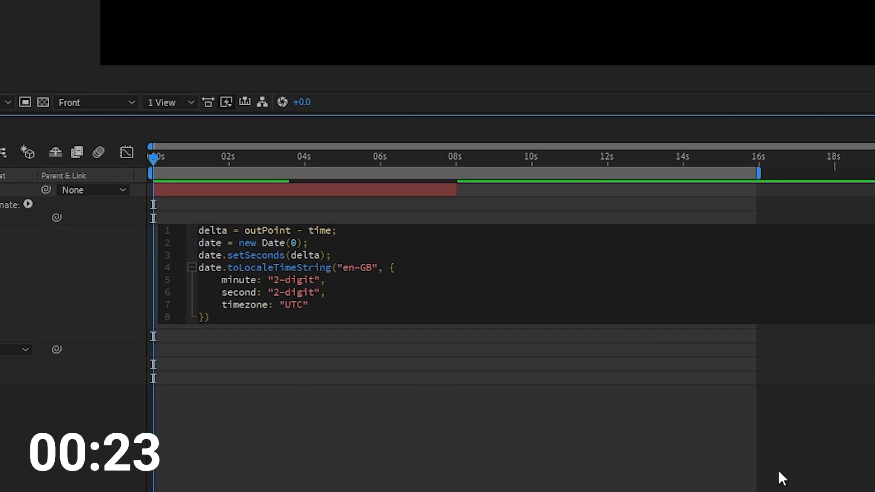